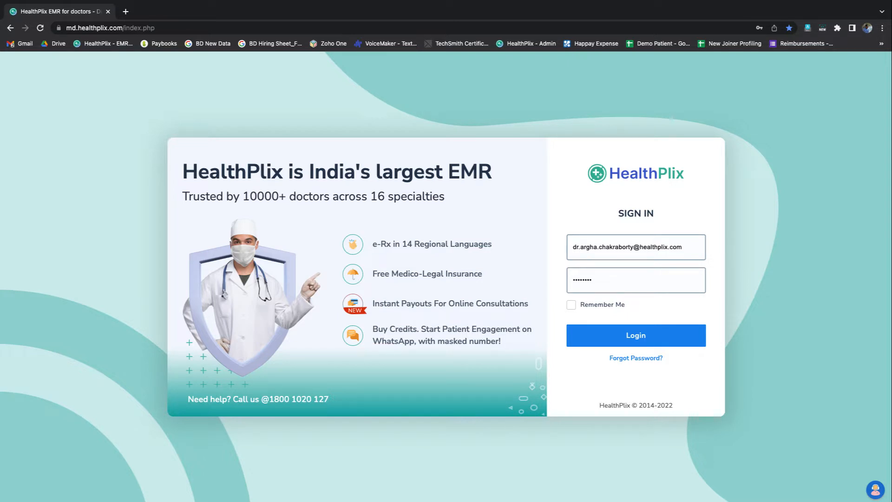
Sign in as the doctor and bring up Aniruddh's Add Bills form
left_click(634, 335)
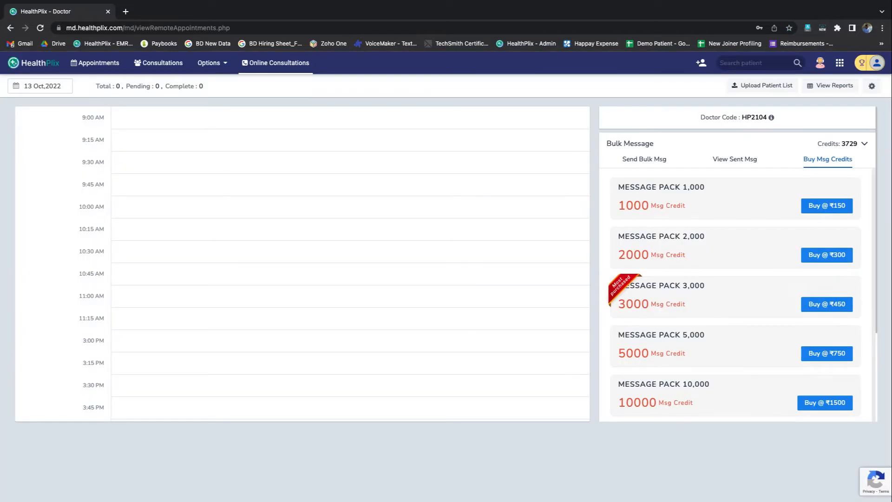
left_click(753, 62)
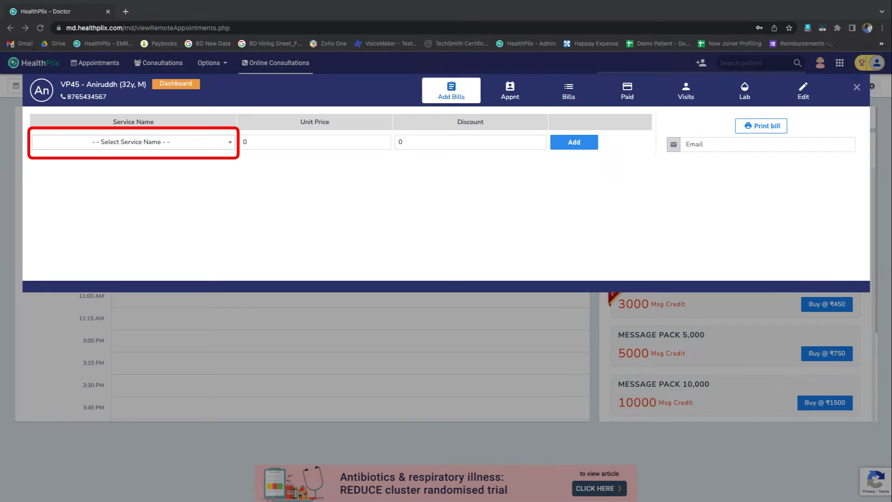
Add a Follow-Up Visit service line priced 600 with a discount of 100
left_click(133, 141)
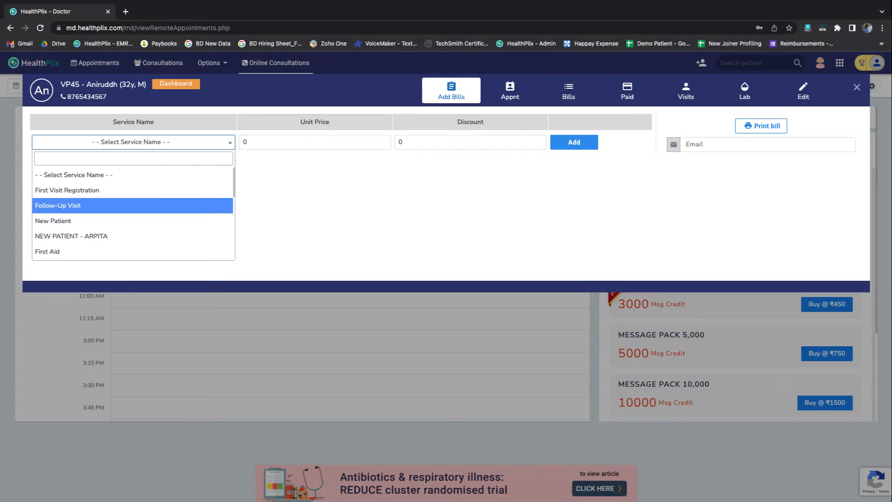
left_click(57, 206)
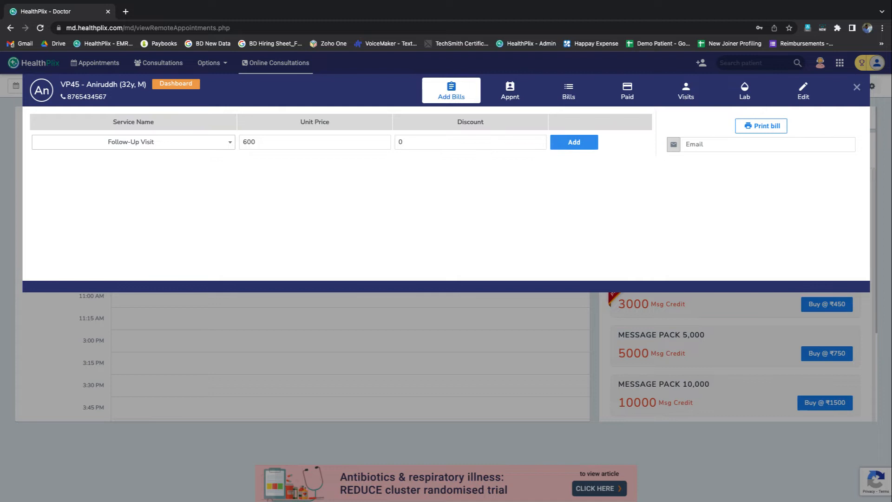
type("100")
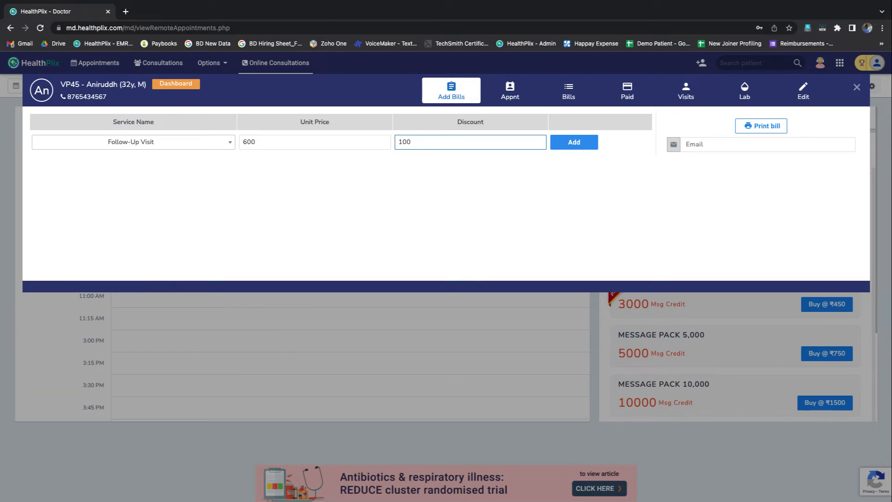
Add the discounted line with a 17-Oct-2022, 05:20 PM appointment, leaving the bill total at 500
left_click(574, 142)
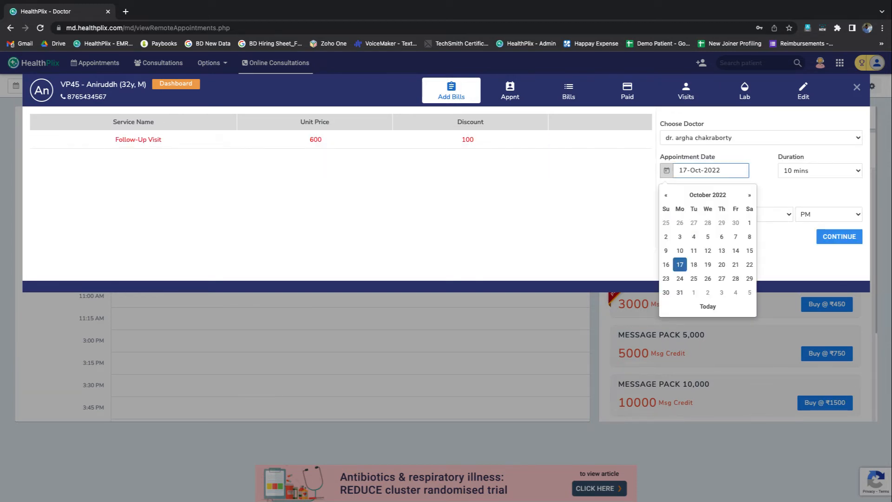
left_click(678, 264)
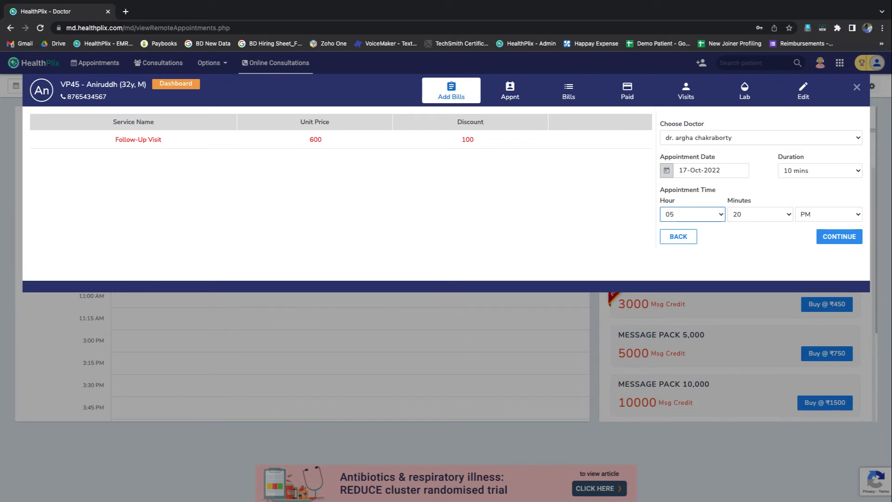
left_click(838, 236)
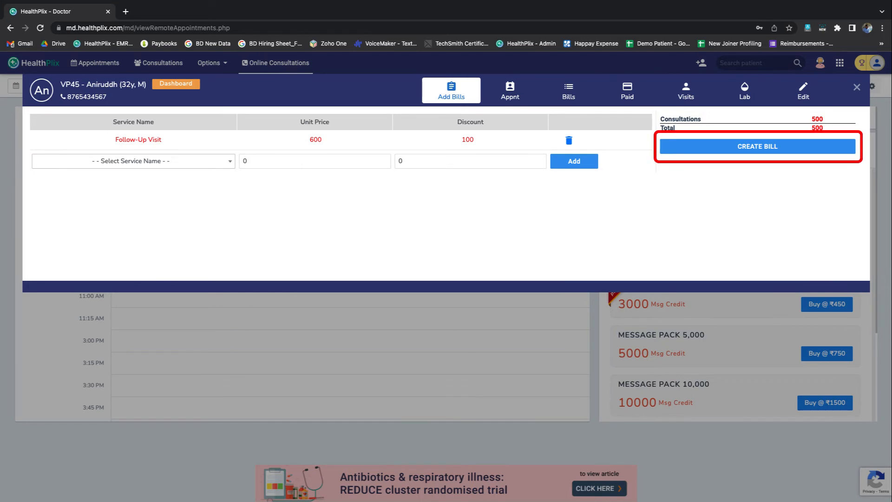
Create the Rs 500 bill and mark it paid in CASH
left_click(756, 146)
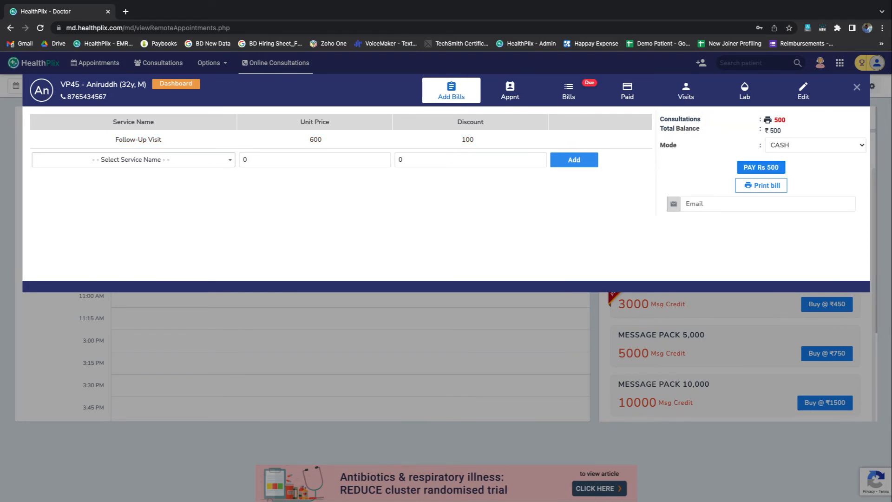
left_click(815, 145)
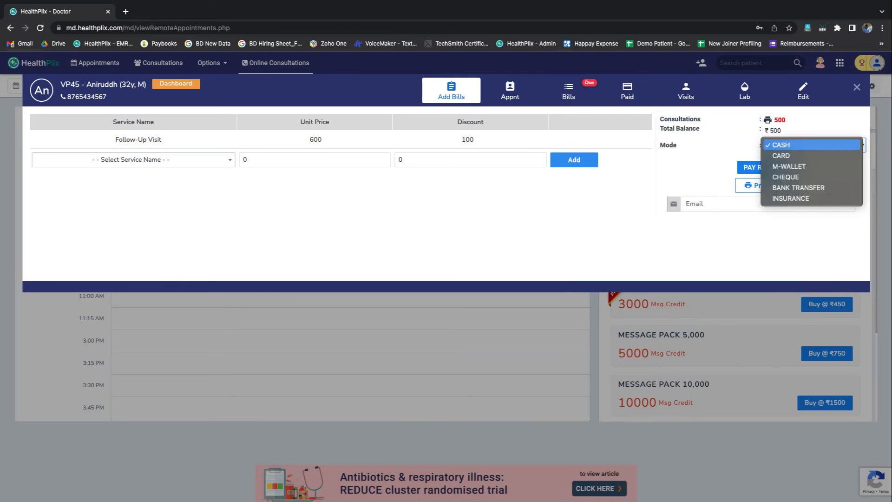
left_click(780, 144)
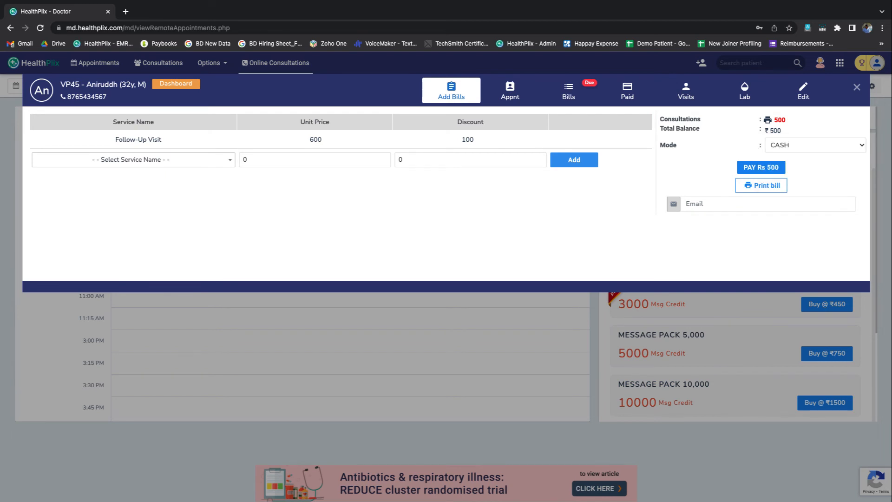
left_click(760, 167)
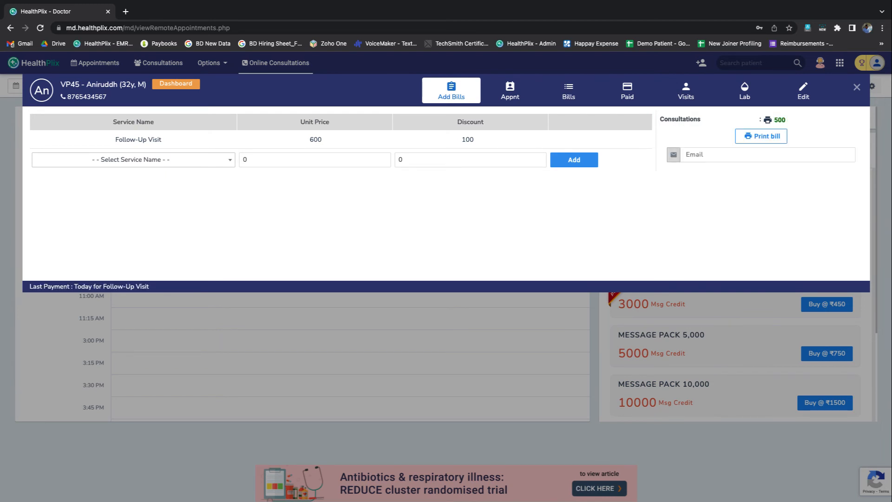